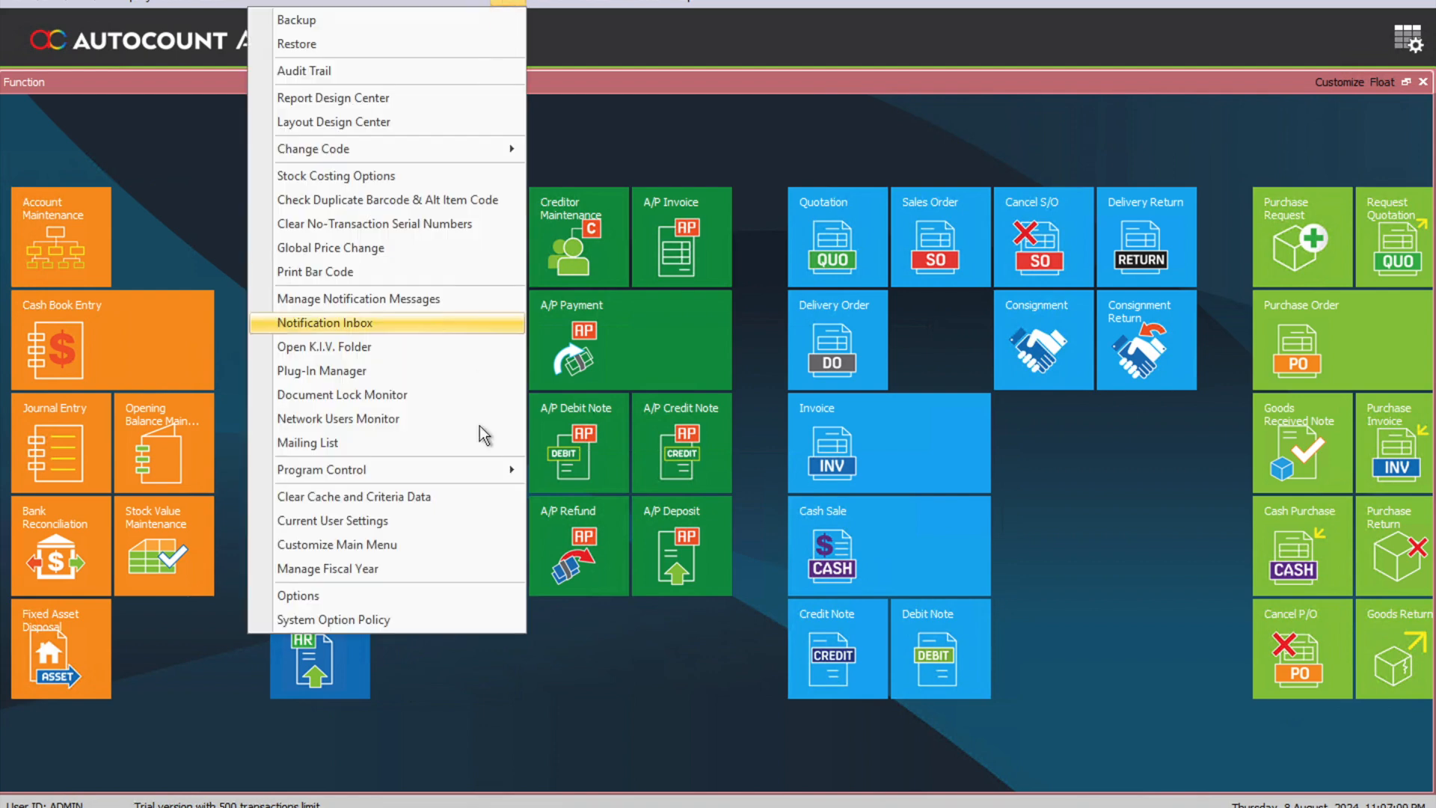
# - Open Tools > Options and view the General > Country & Tax settings
pyautogui.click(297, 595)
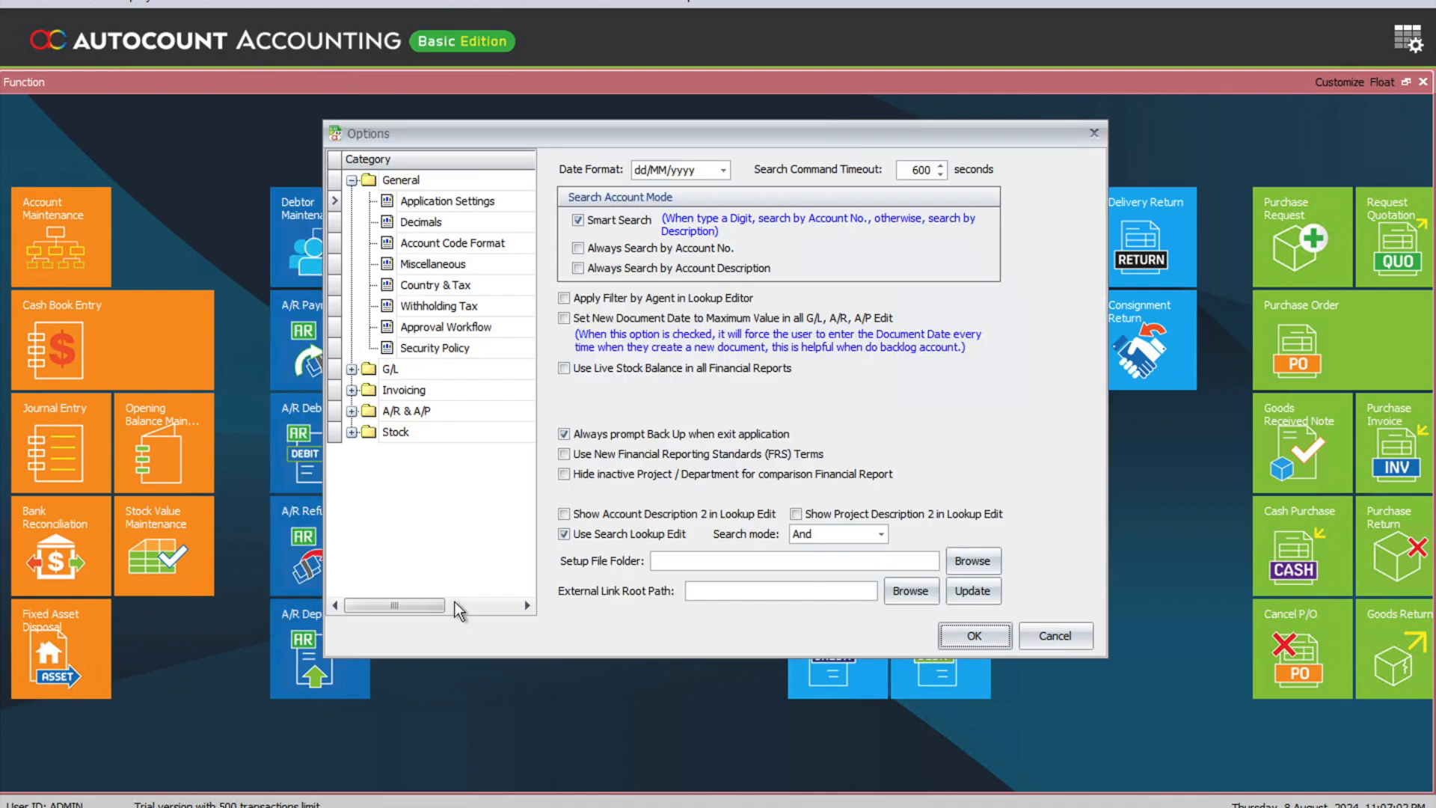
pyautogui.moveTo(418, 293)
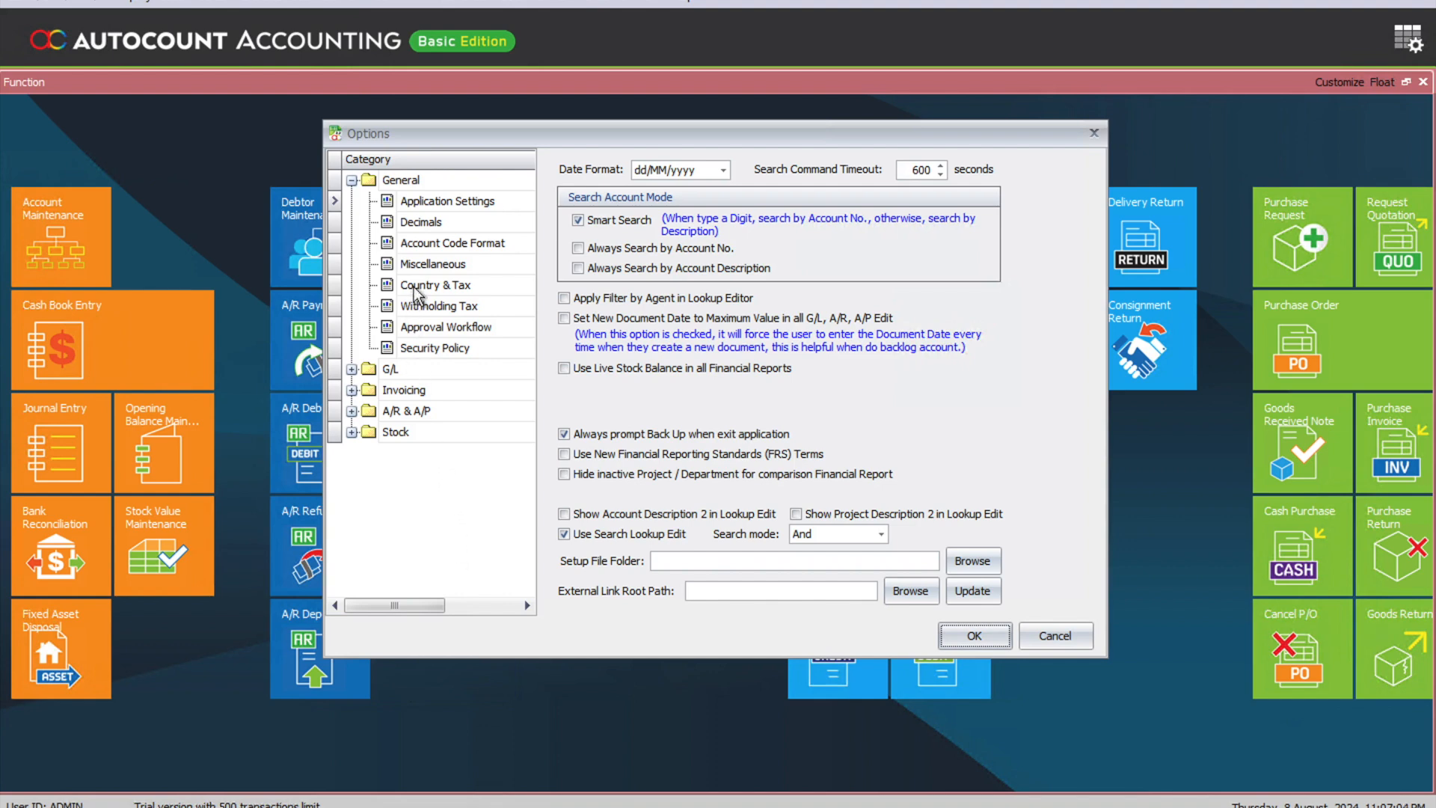
pyautogui.click(434, 285)
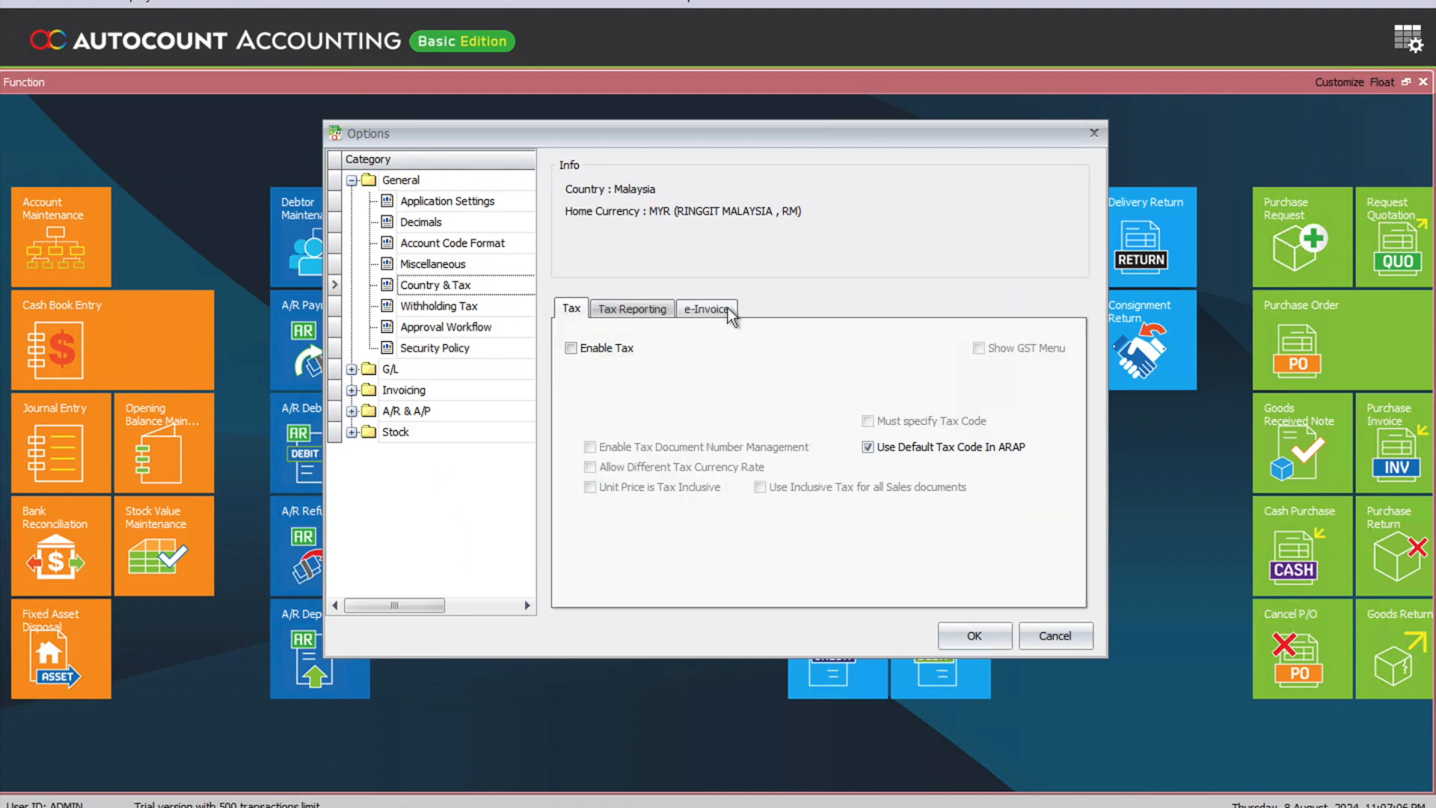
# - Enable e-Invoice starting 01/08/2024, keep consolidated e-Invoice allowed, and save the options
pyautogui.click(706, 307)
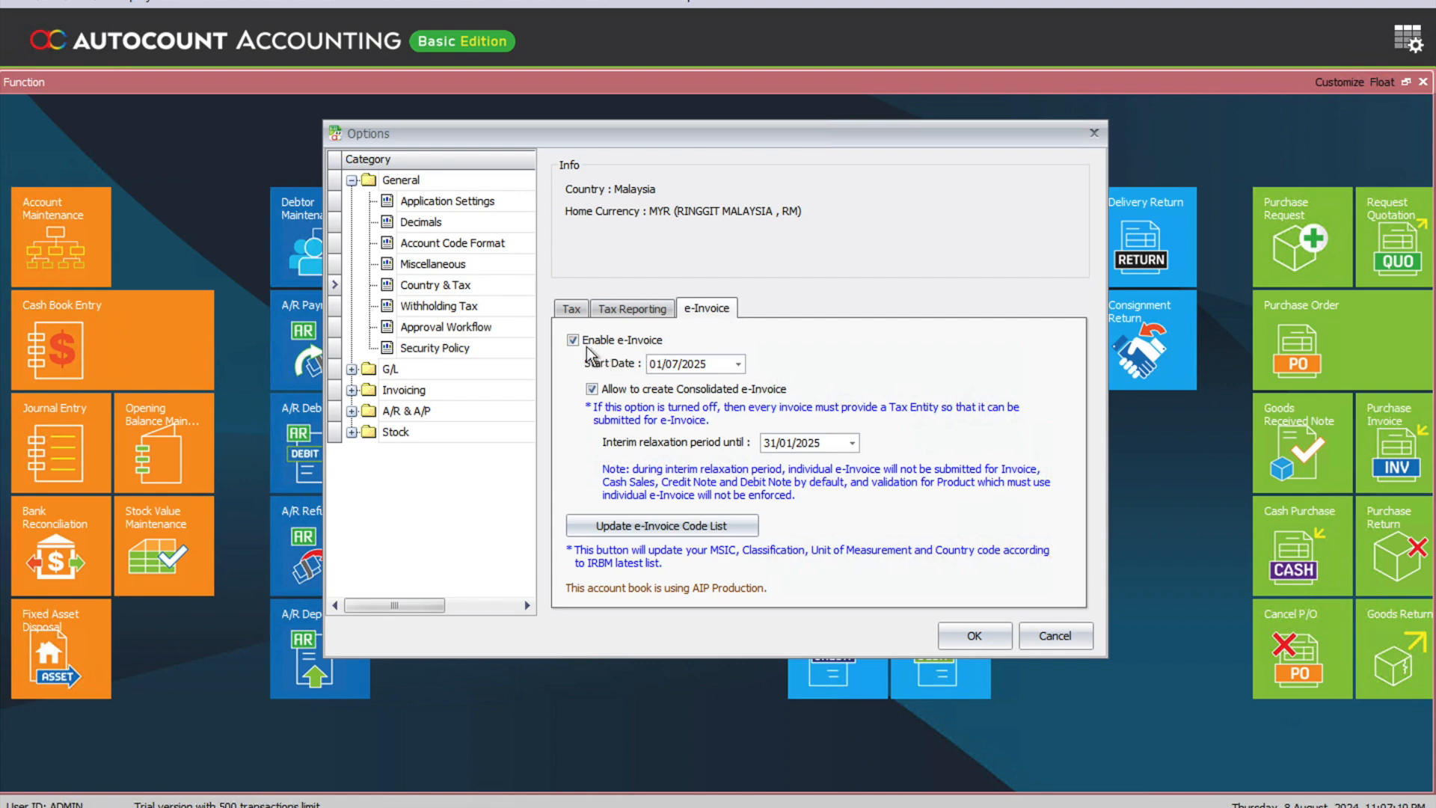
pyautogui.moveTo(596, 349)
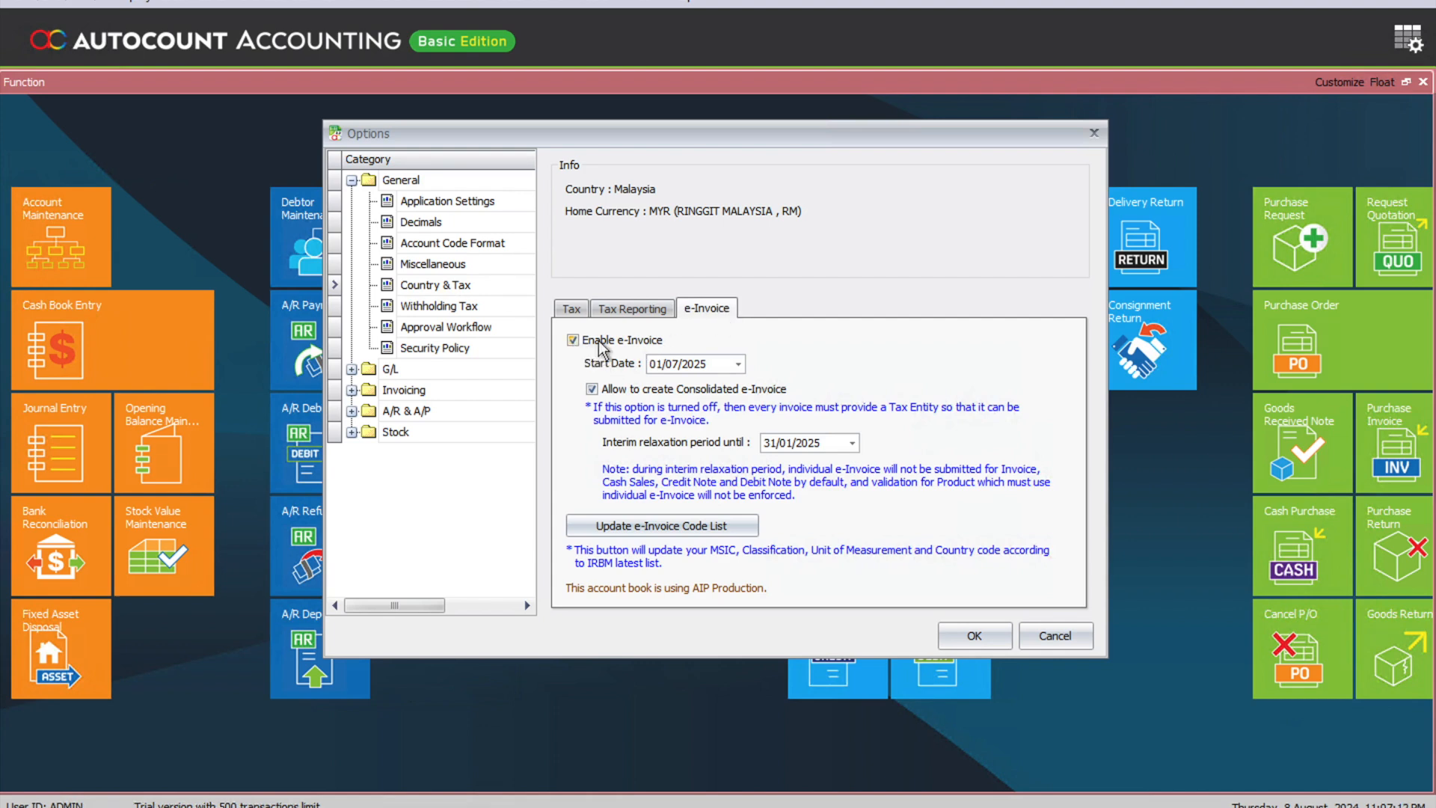
pyautogui.click(738, 363)
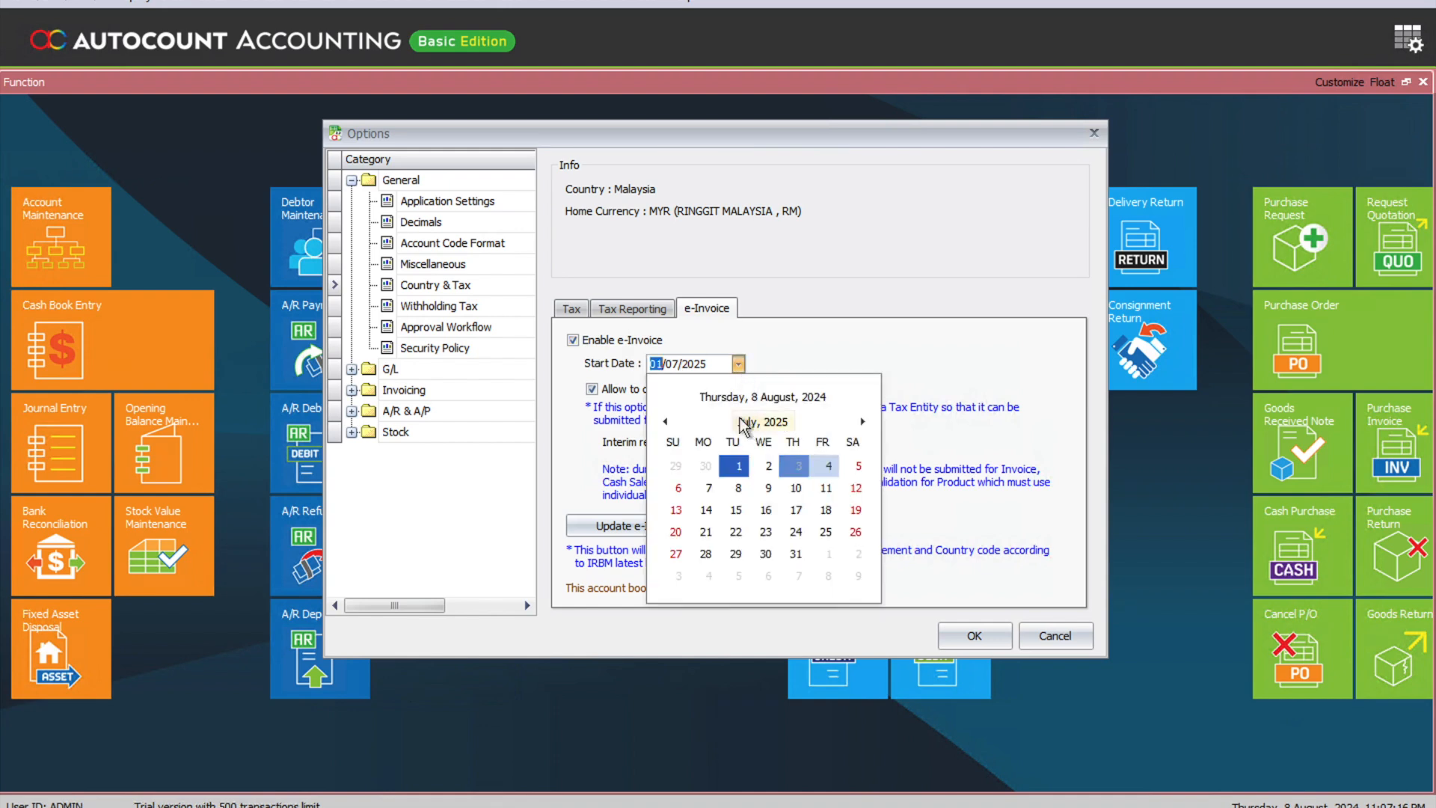
pyautogui.click(762, 422)
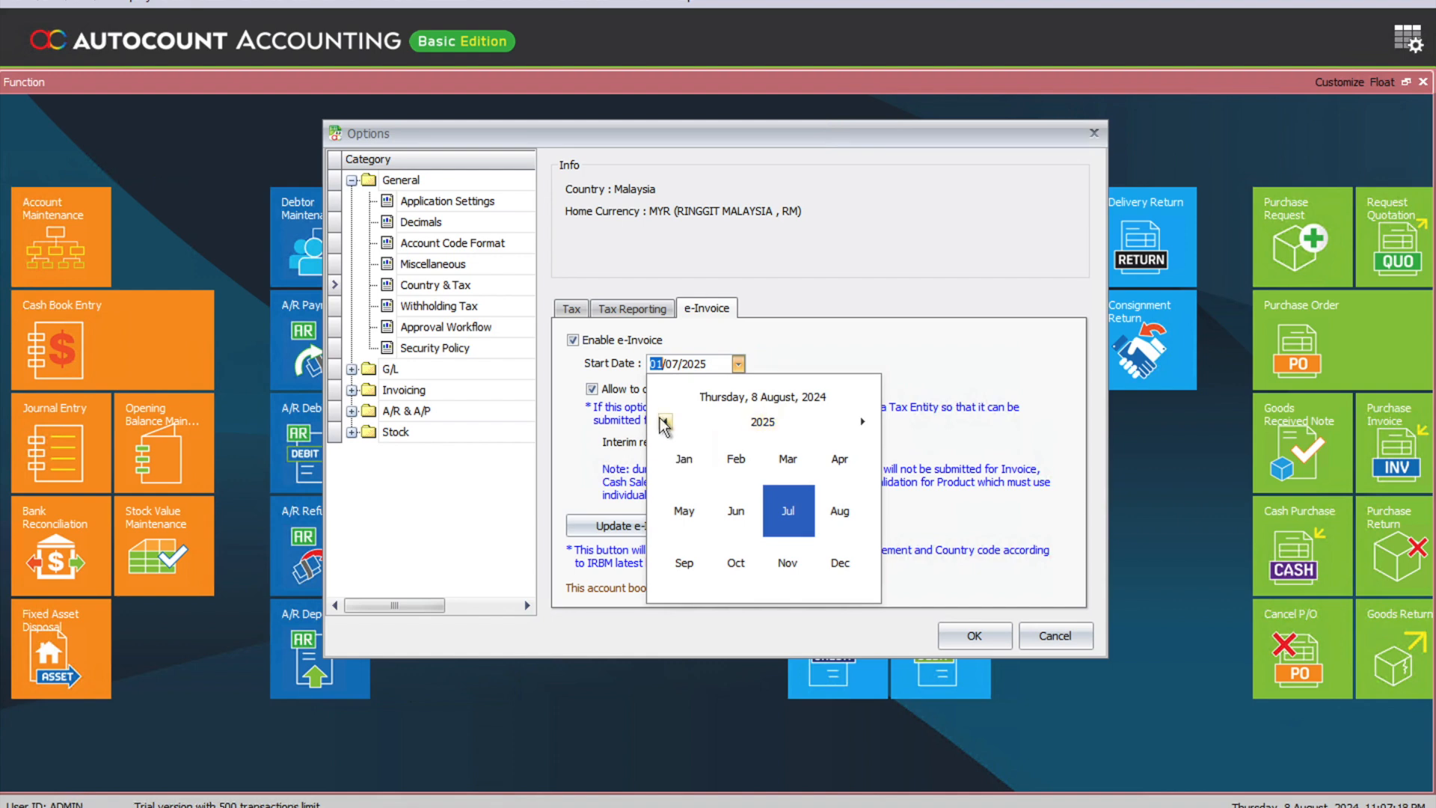
pyautogui.click(664, 422)
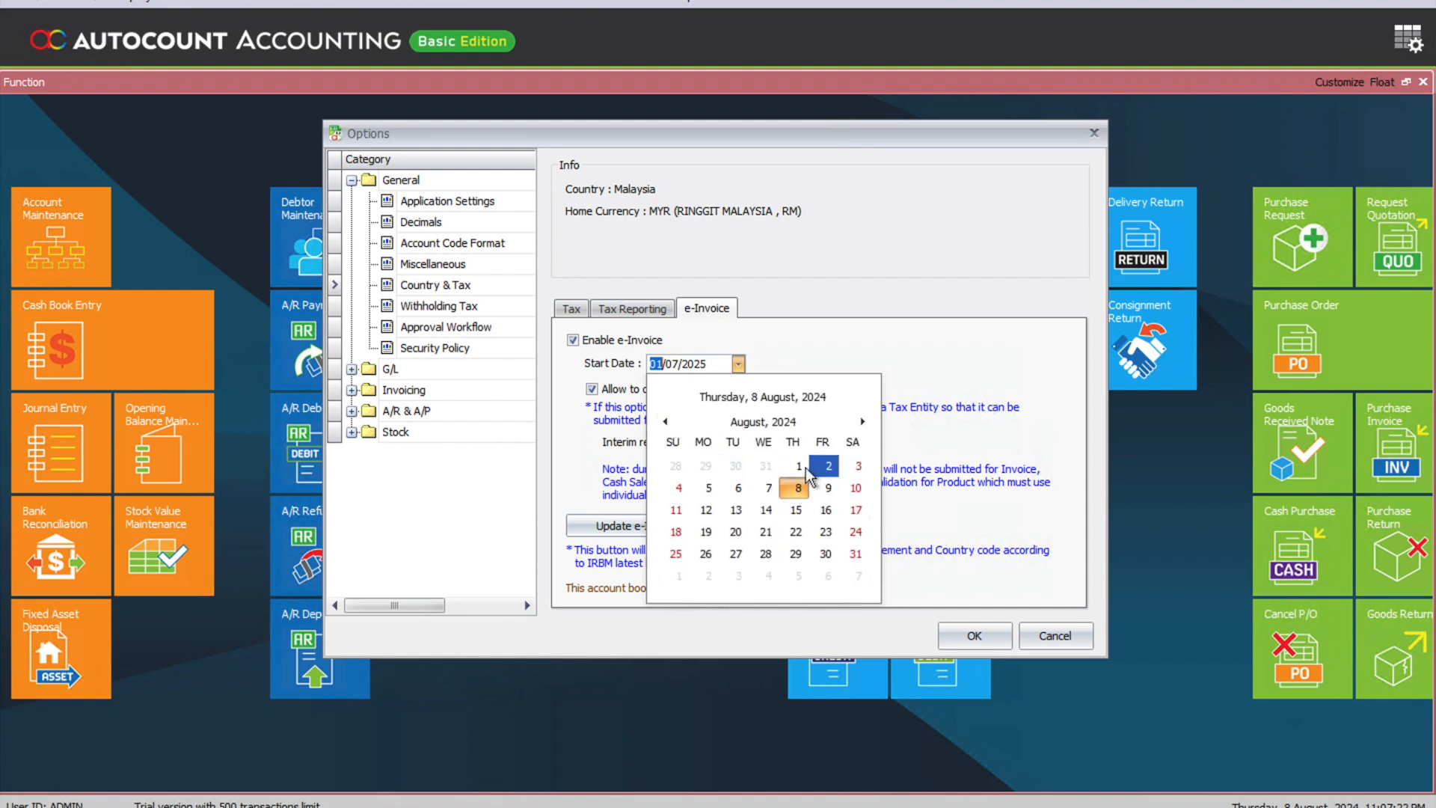
pyautogui.click(798, 465)
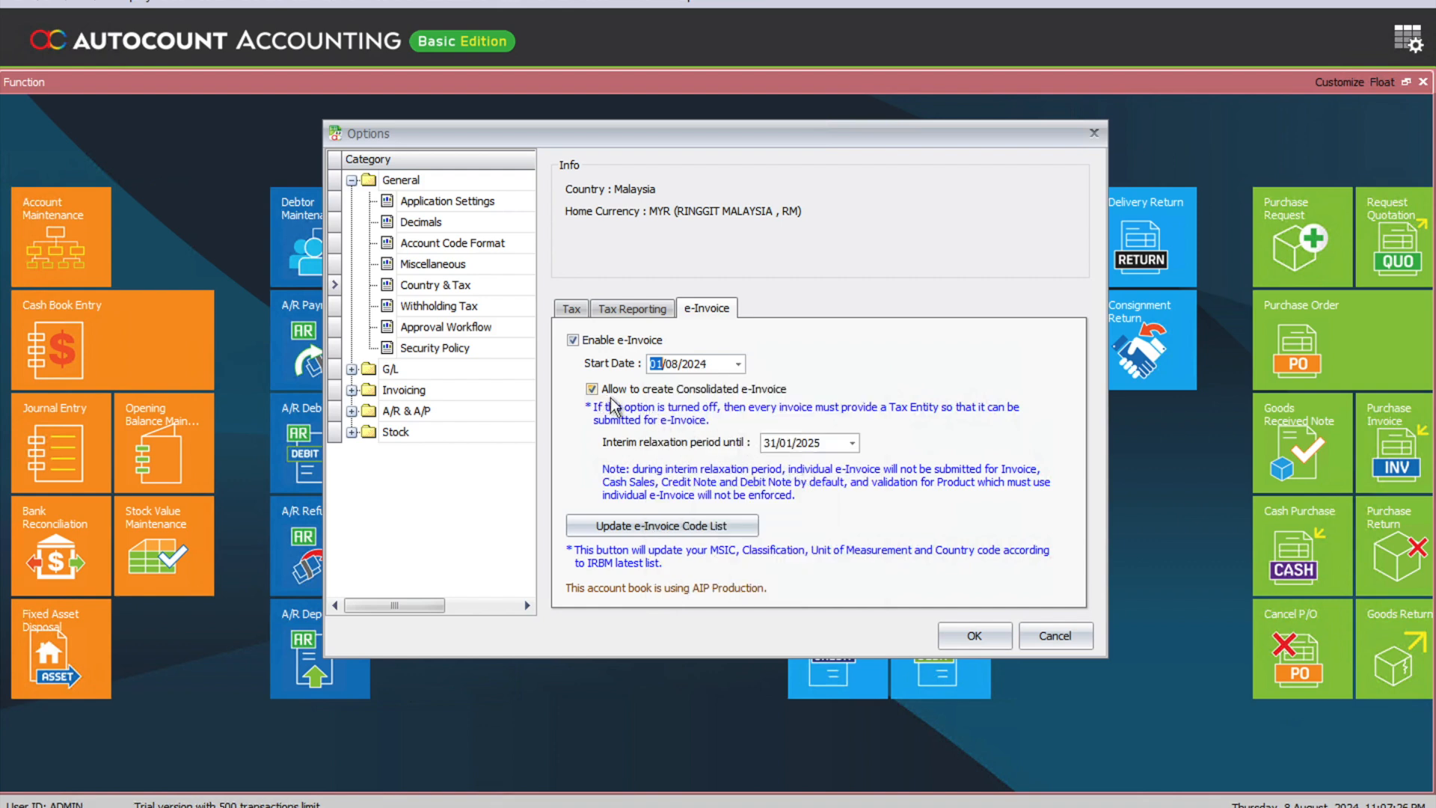
pyautogui.moveTo(774, 407)
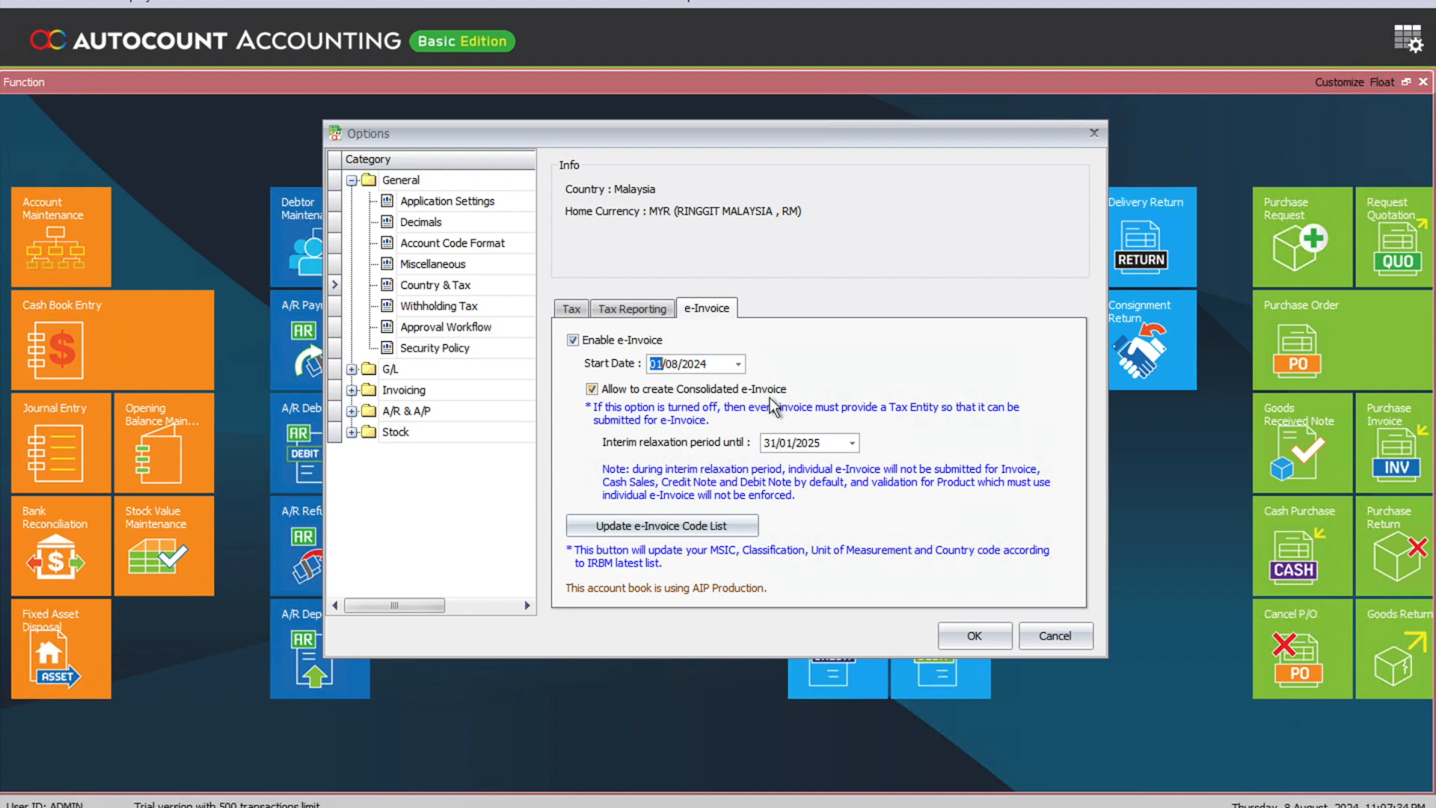
pyautogui.moveTo(759, 405)
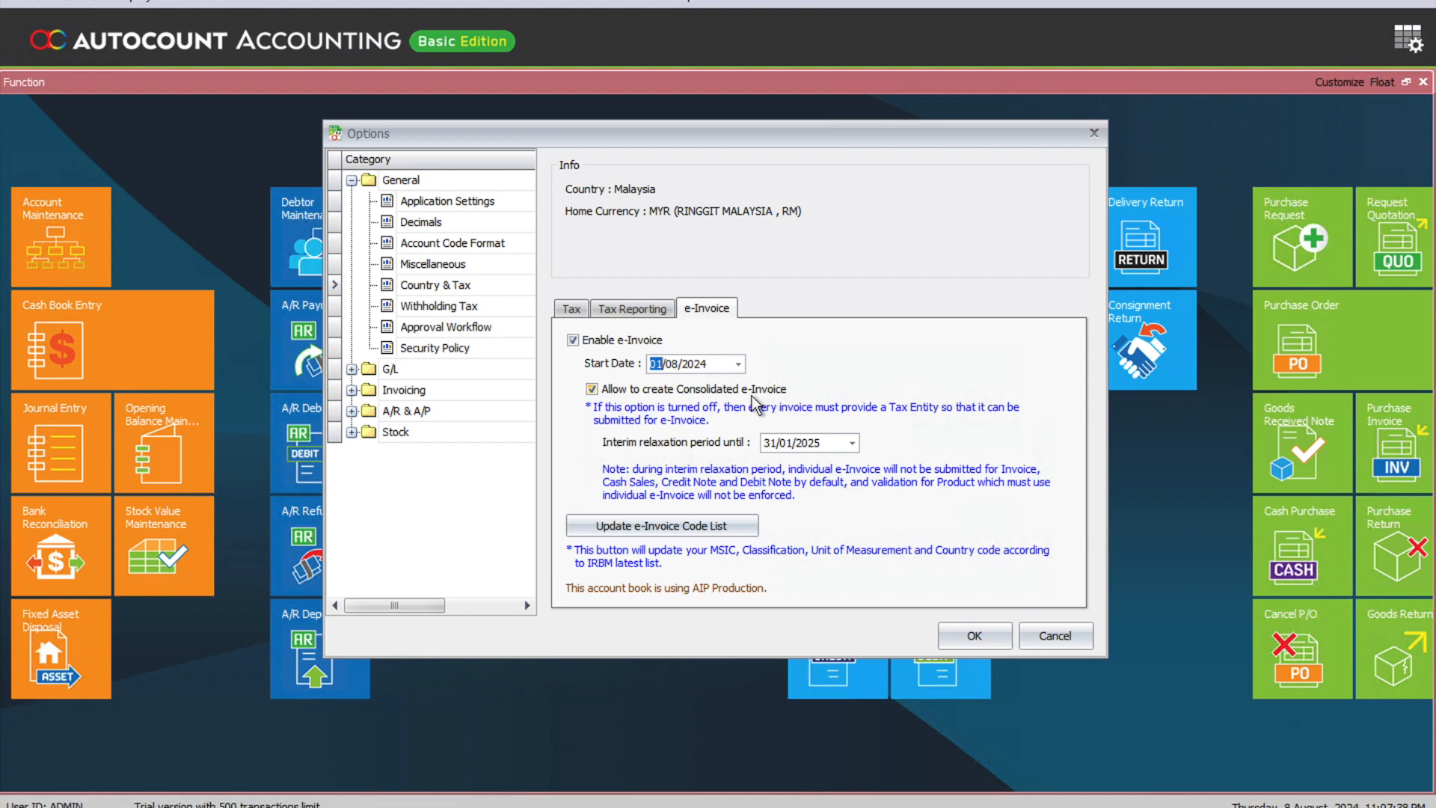
pyautogui.moveTo(741, 403)
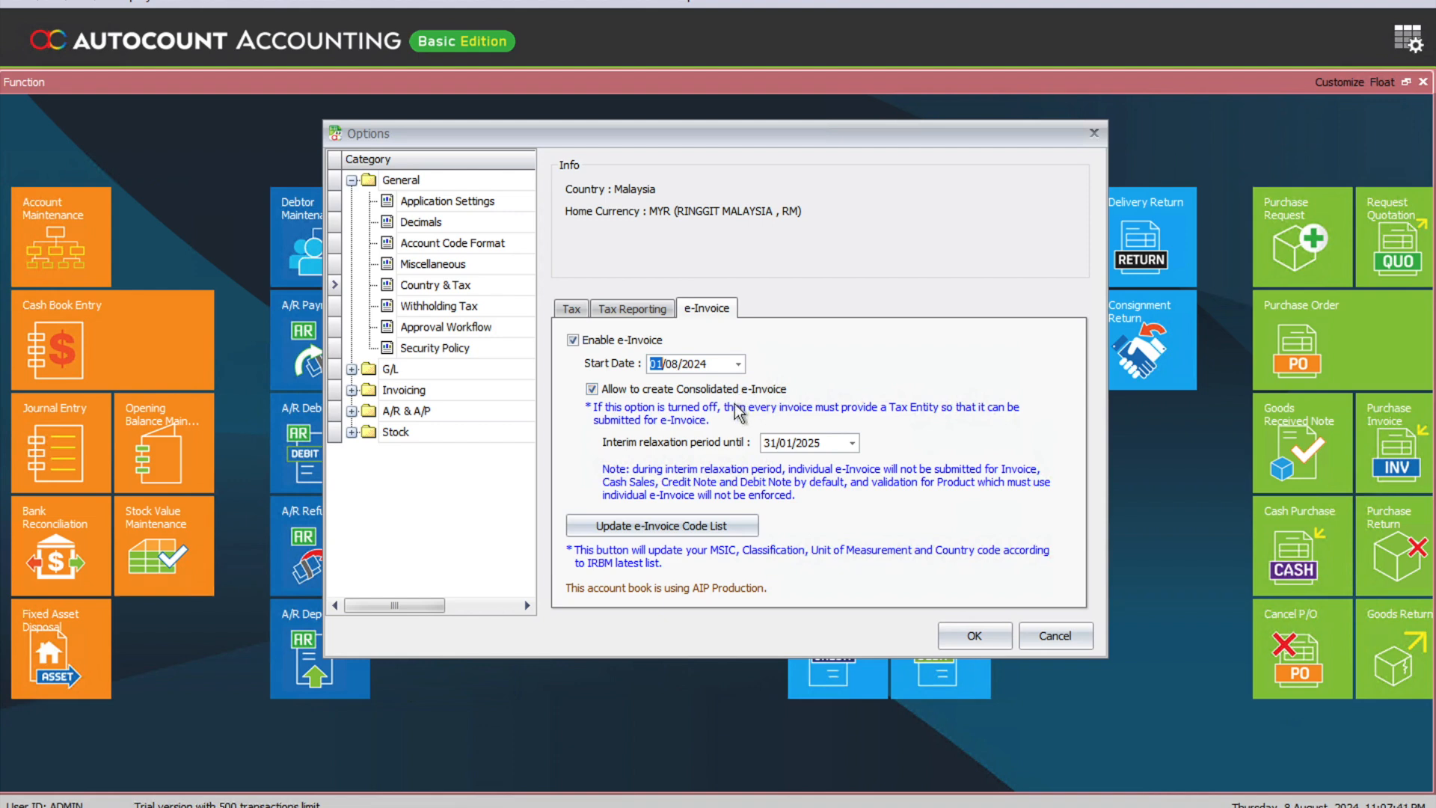
pyautogui.moveTo(829, 457)
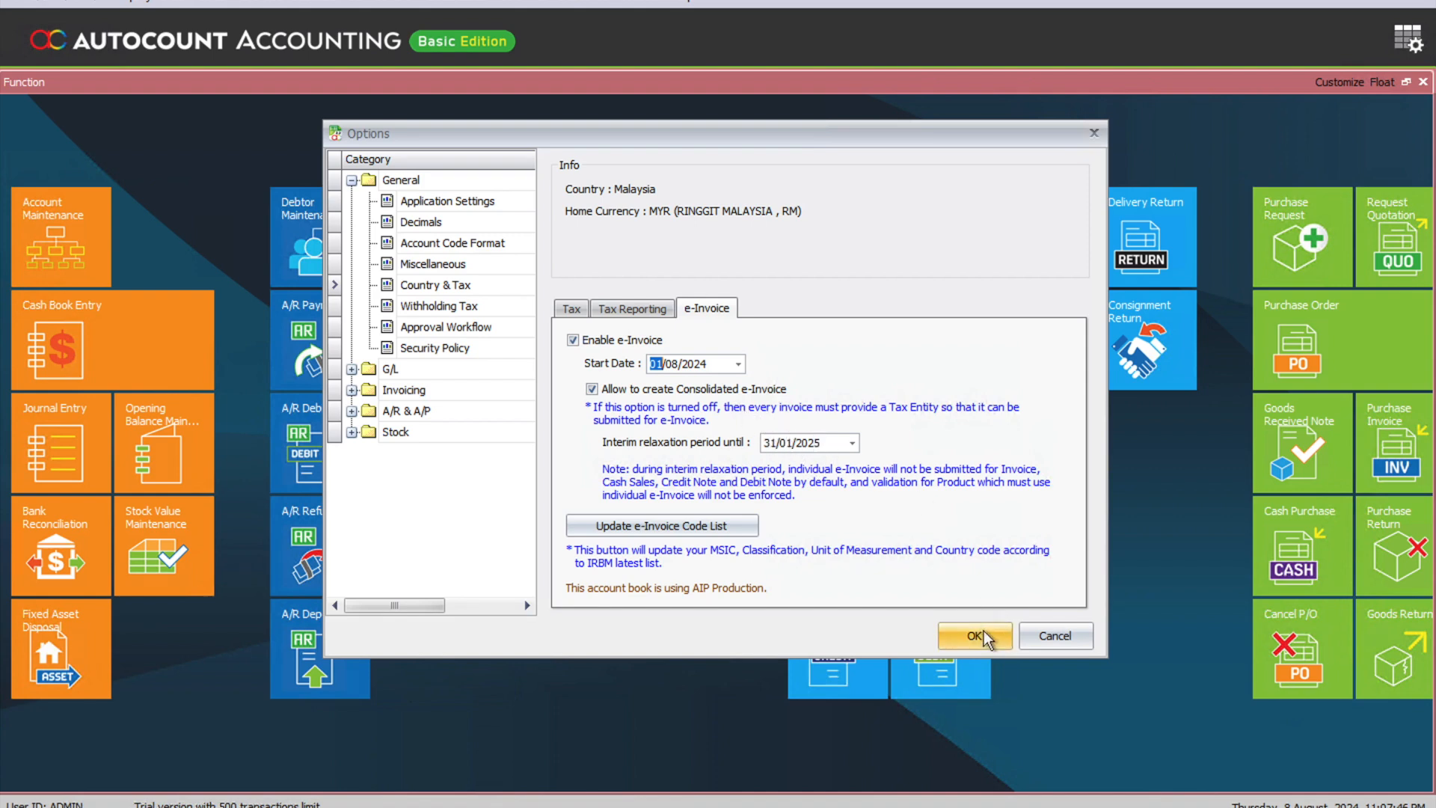
pyautogui.click(973, 636)
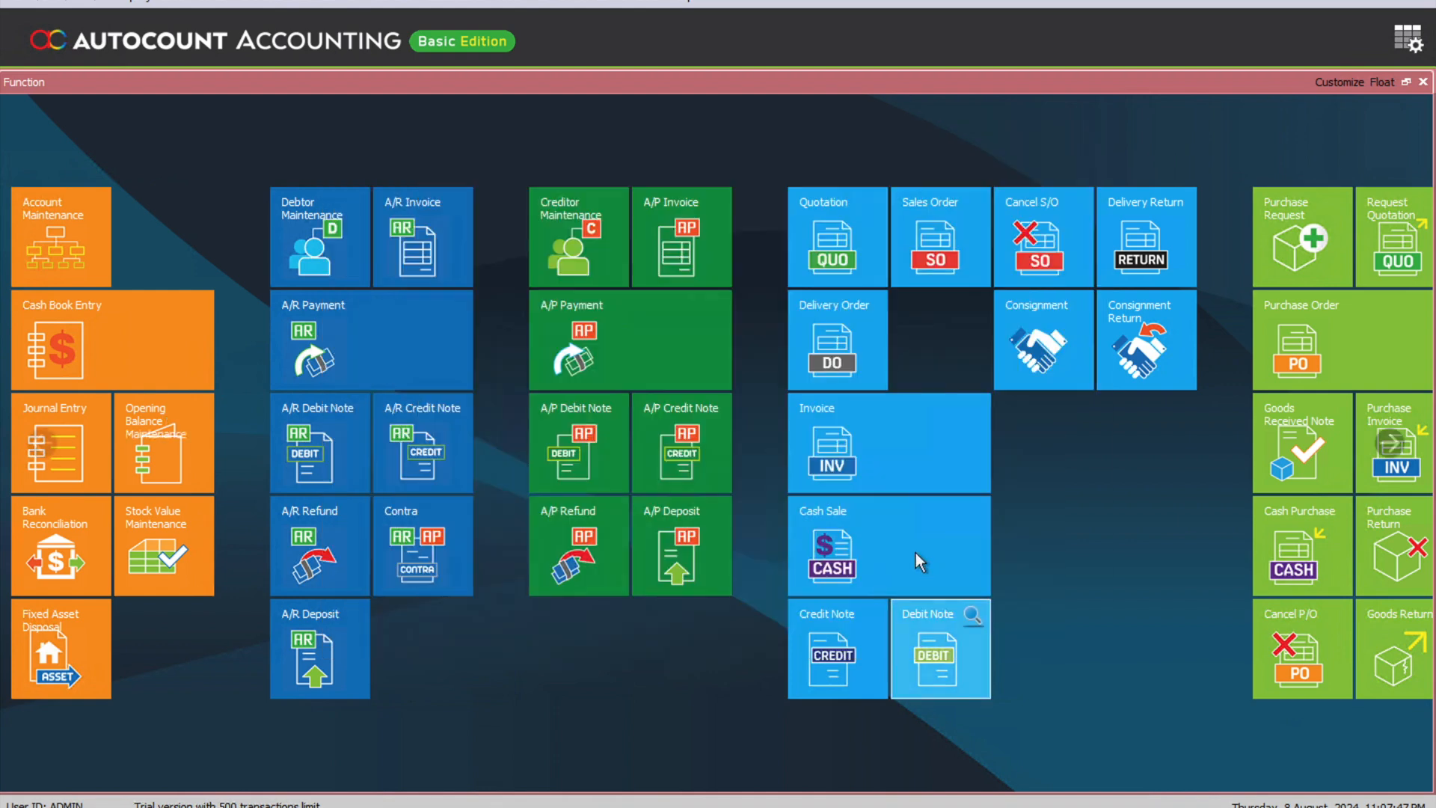
pyautogui.moveTo(868, 513)
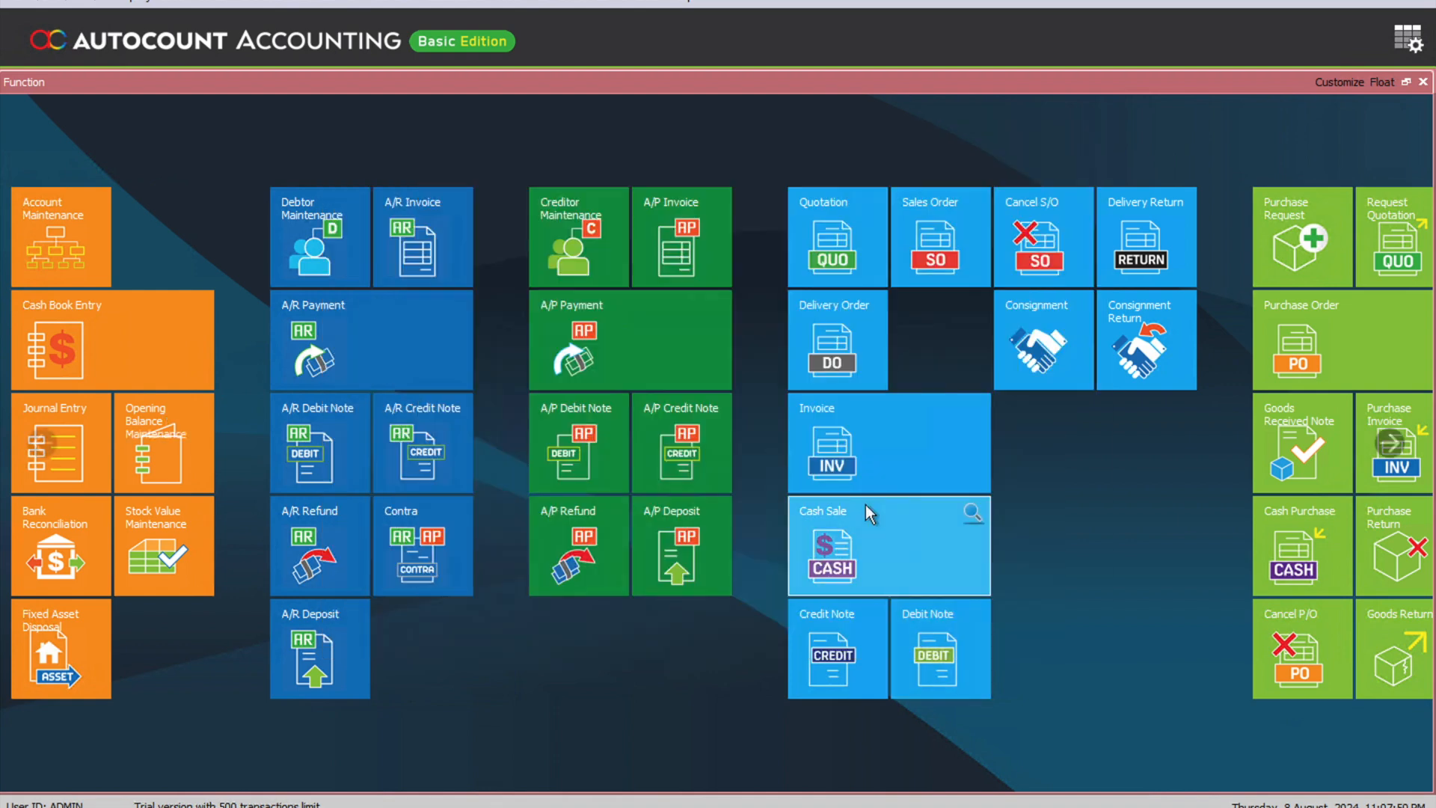
pyautogui.moveTo(1018, 506)
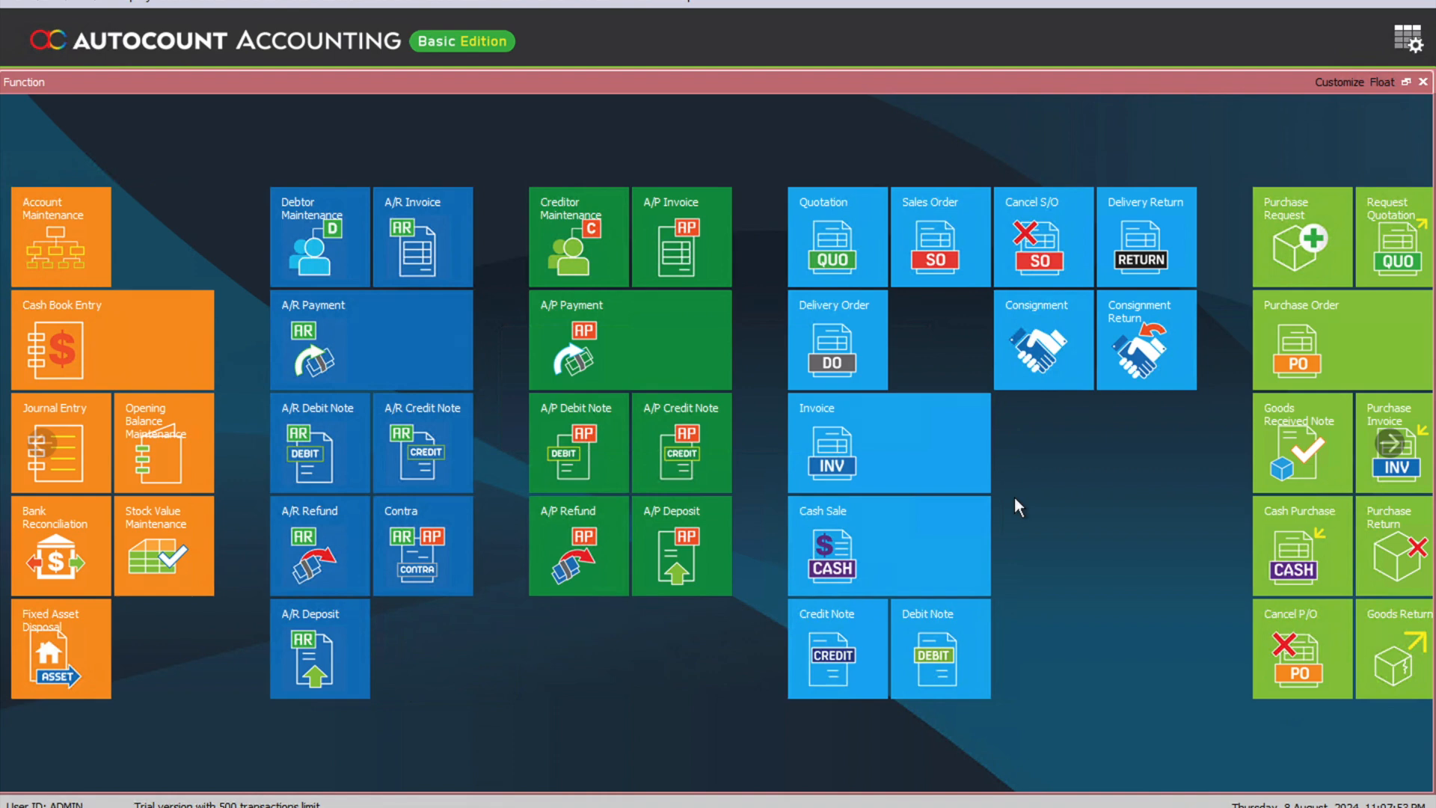
pyautogui.moveTo(906, 458)
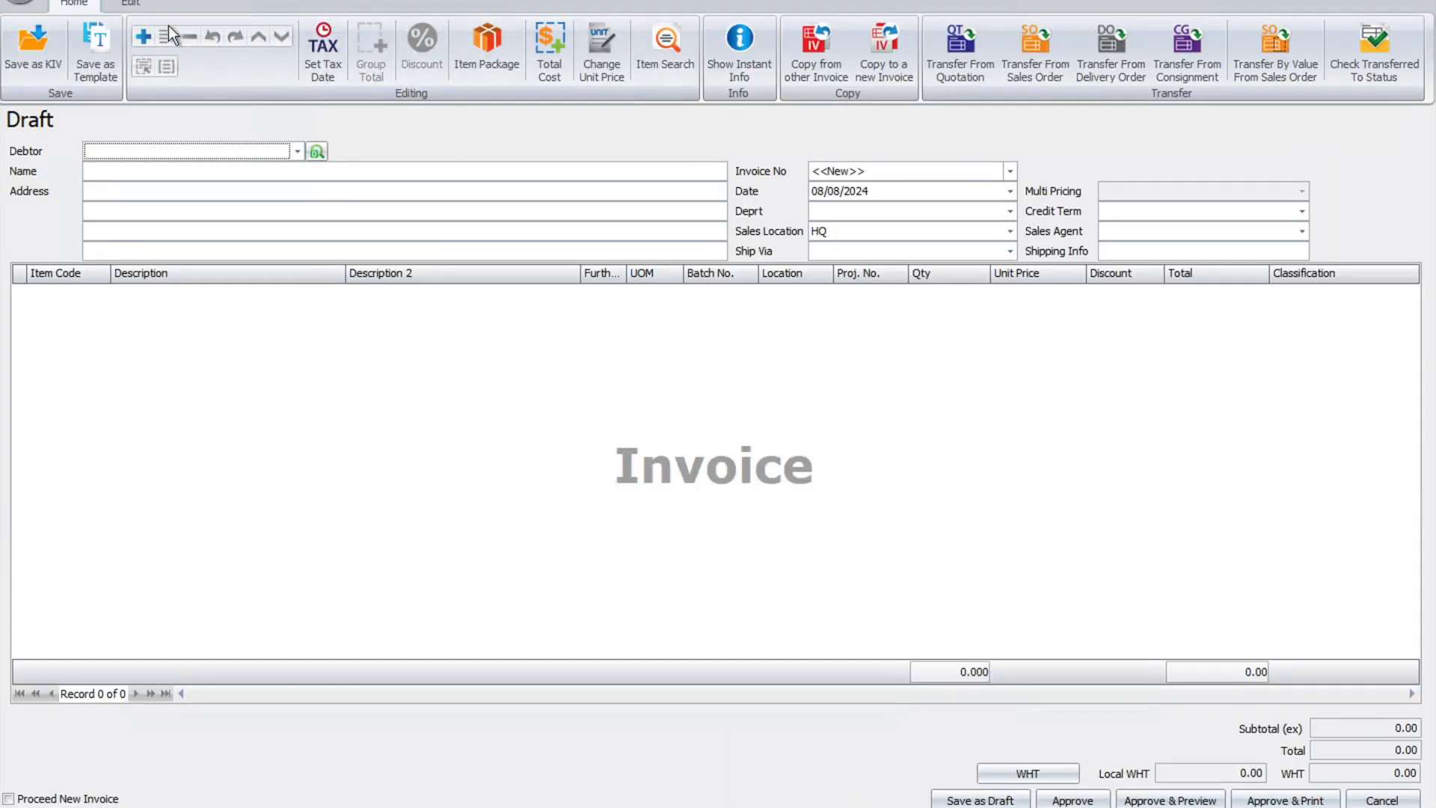
# - Show the invoice's Edit ribbon with Submit e-Invoice and Consolidated e-Invoice ticked
pyautogui.click(130, 4)
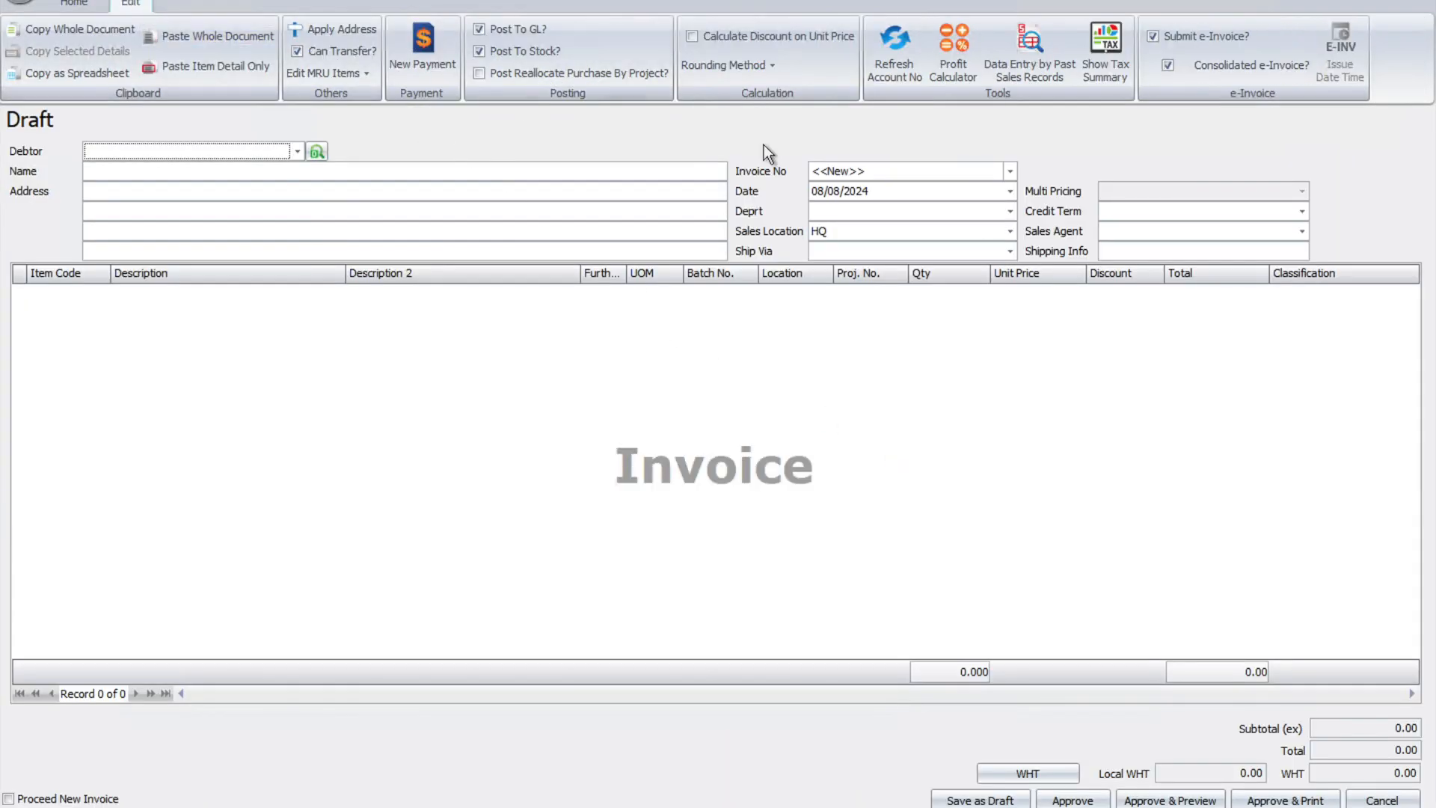
pyautogui.moveTo(1249, 65)
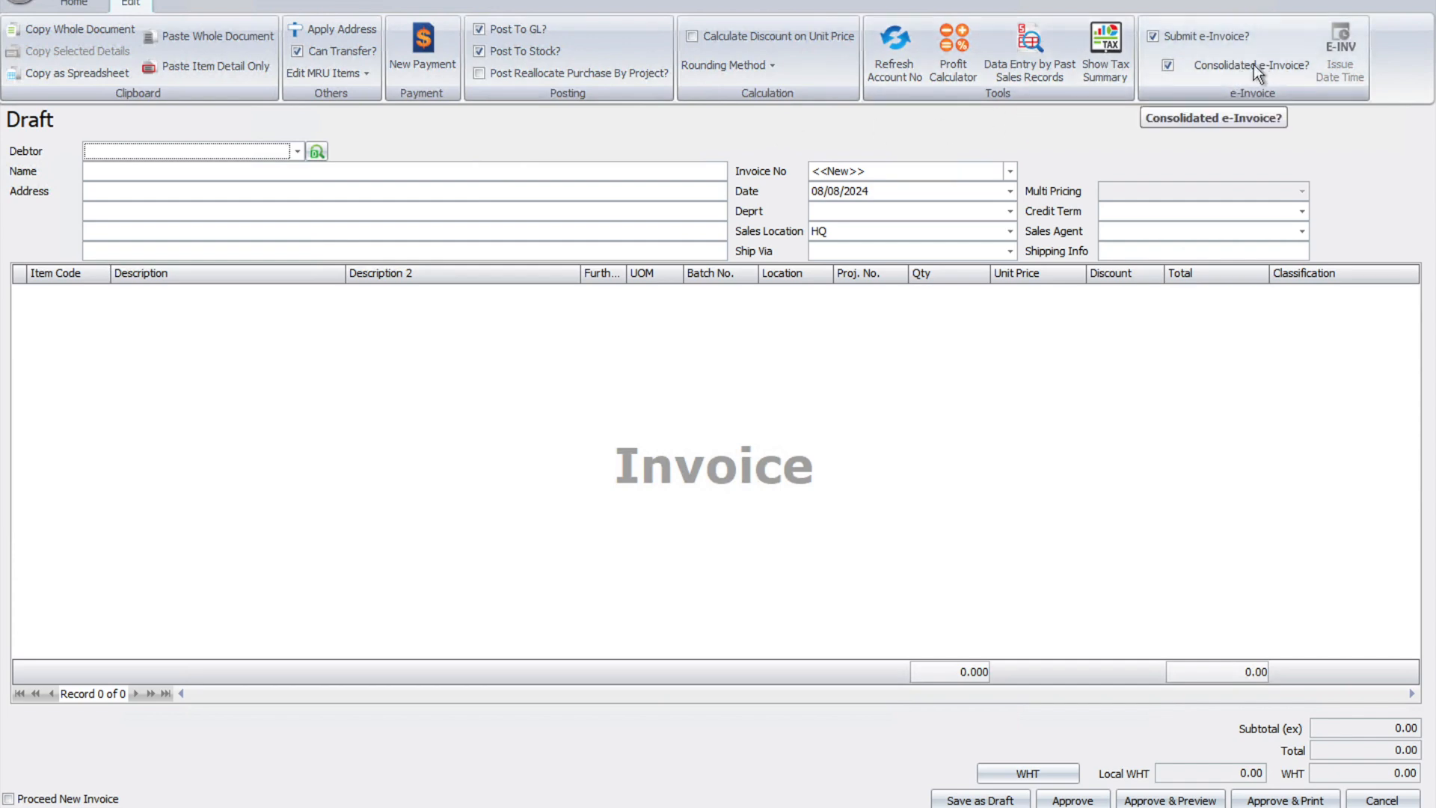
pyautogui.moveTo(1235, 72)
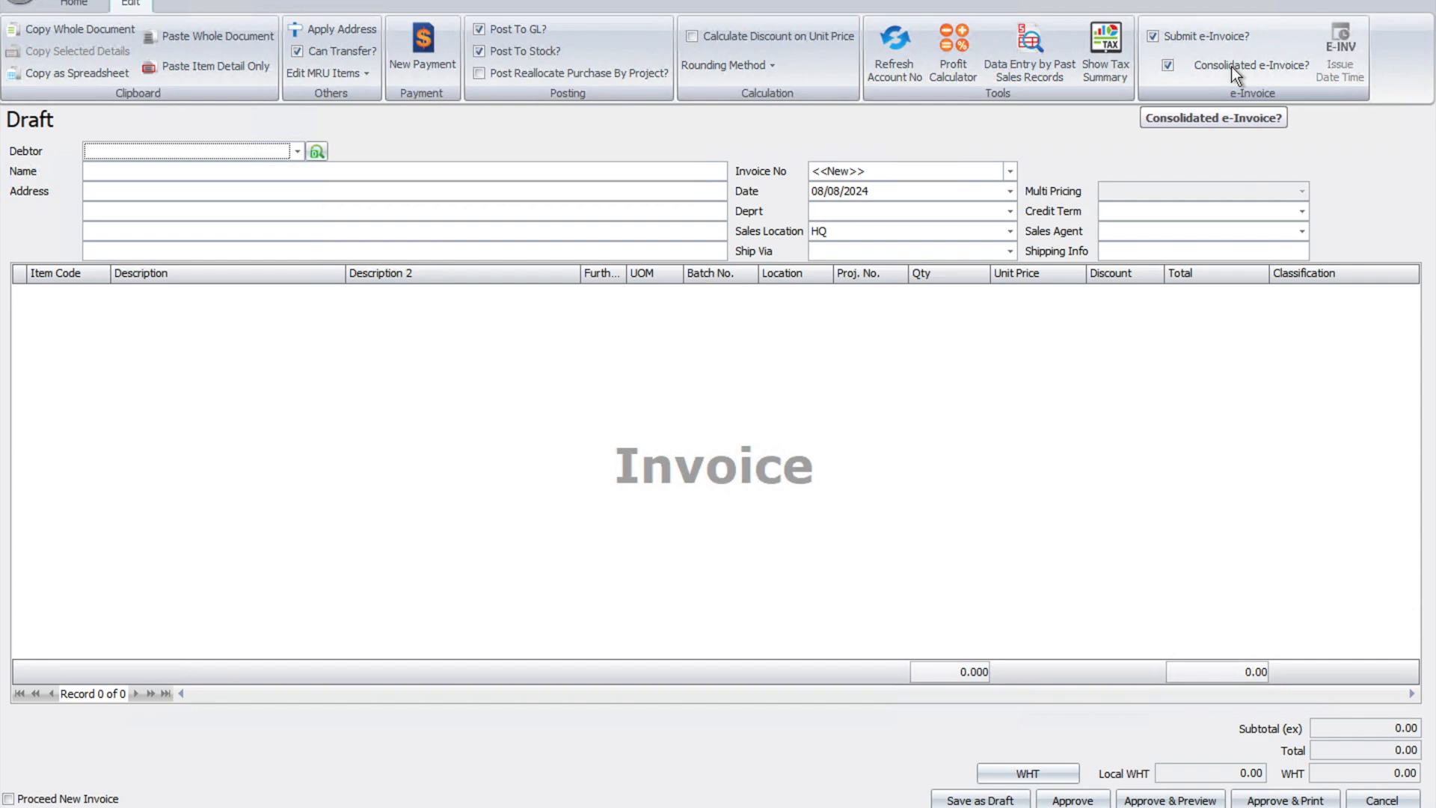
pyautogui.moveTo(1141, 91)
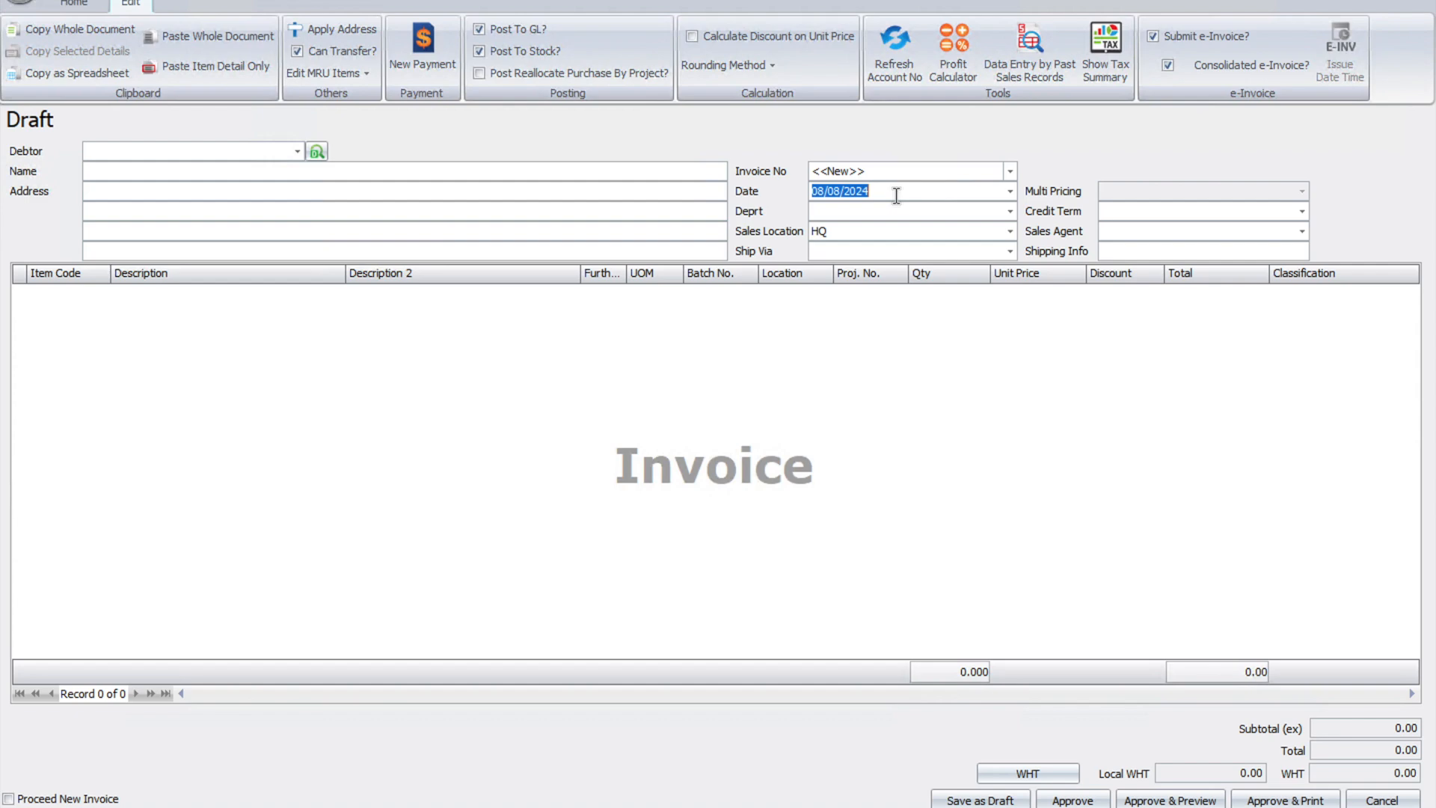
# - Enter 01/02/2025 as the invoice date, which unticks Consolidated e-Invoice
pyautogui.write('01/02/2024')
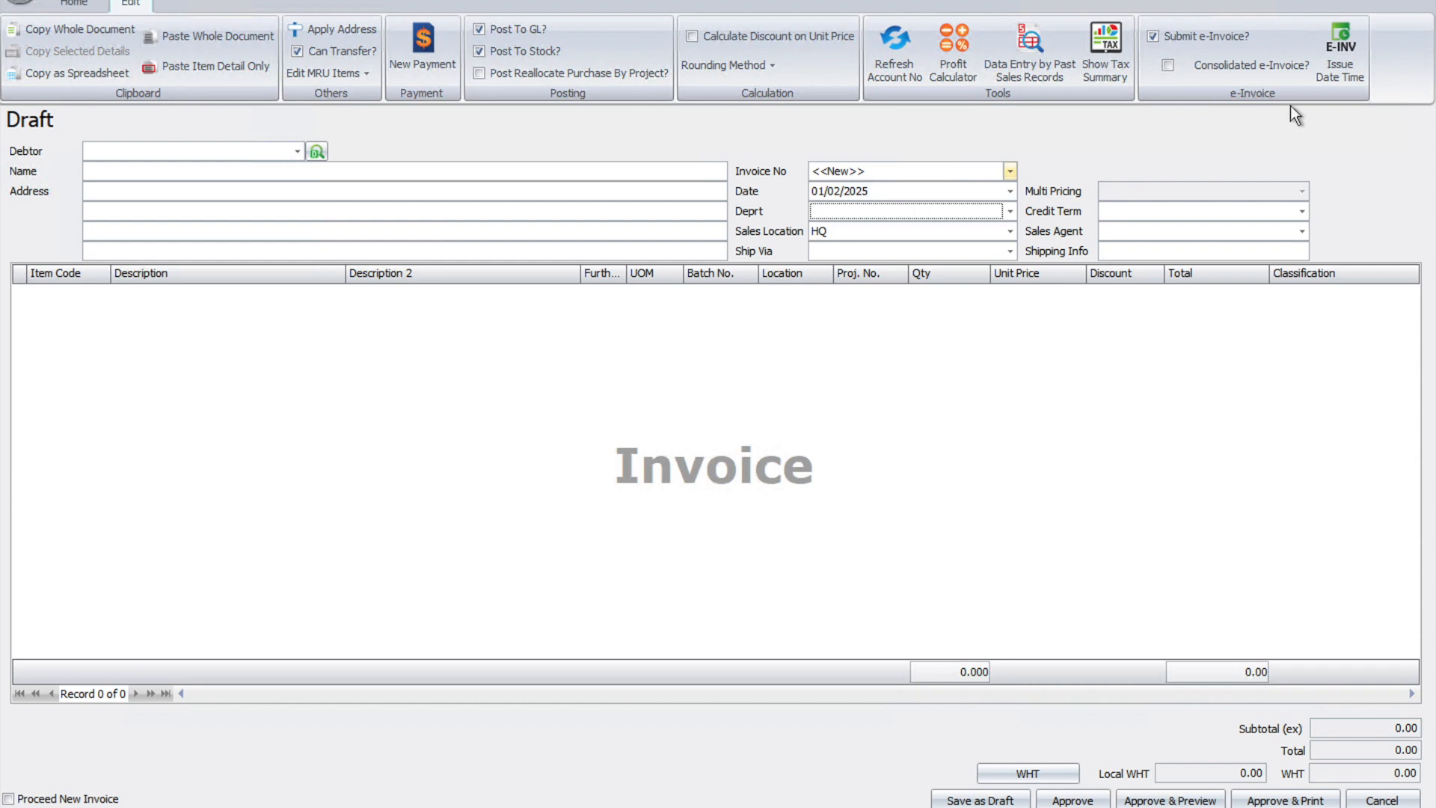
pyautogui.moveTo(1167, 66)
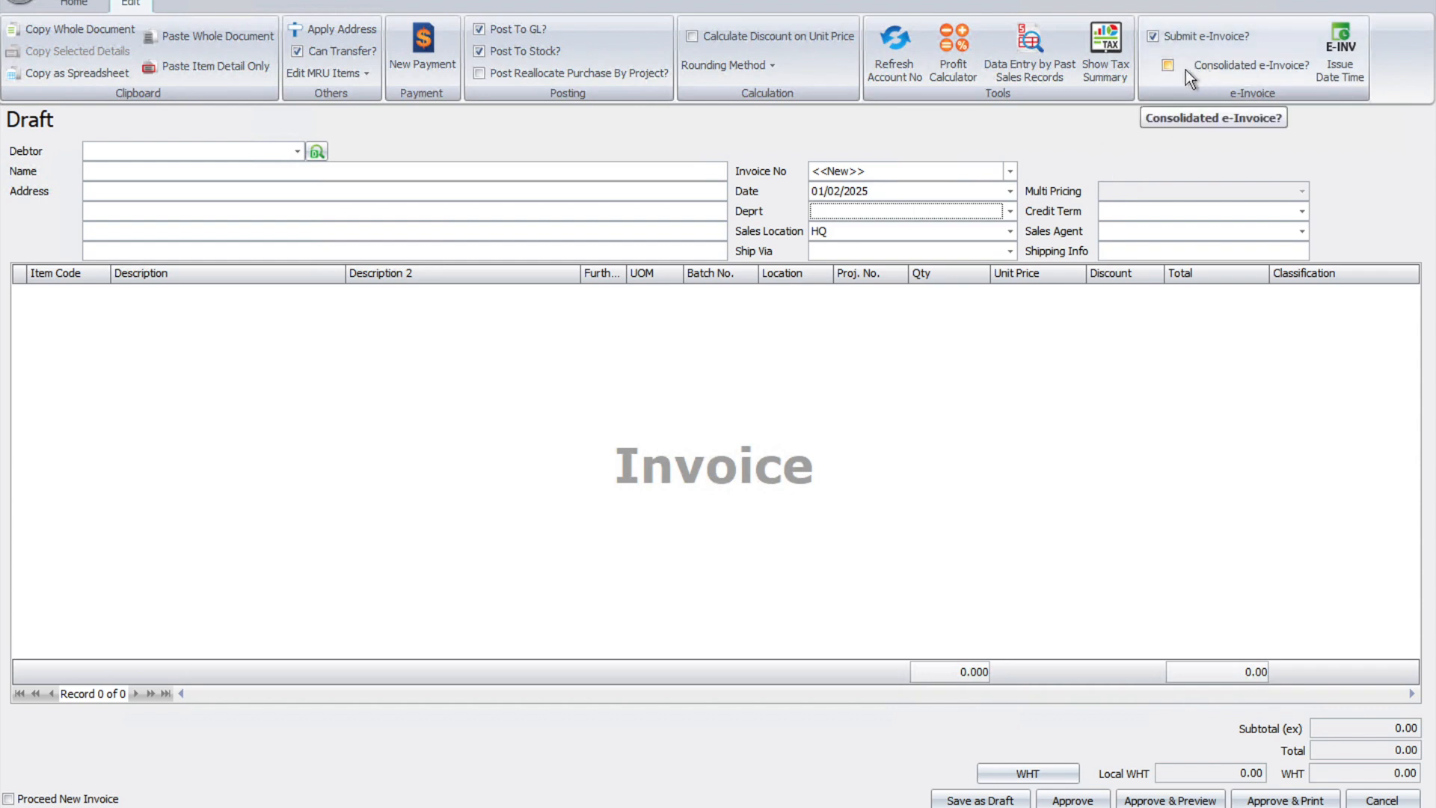